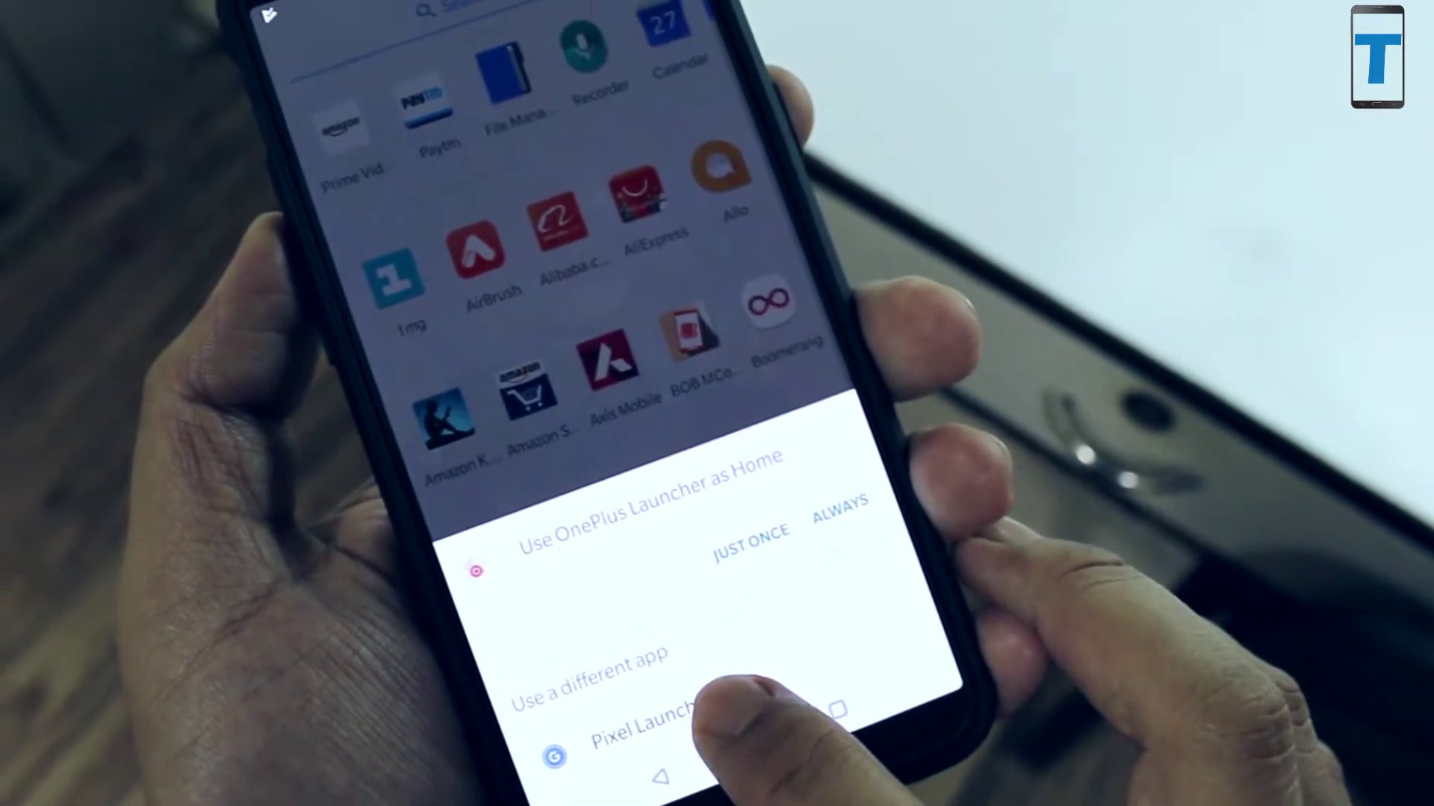
Step: Choose Pixel Launcher as the default home app in the launcher-selection dialog
click(636, 721)
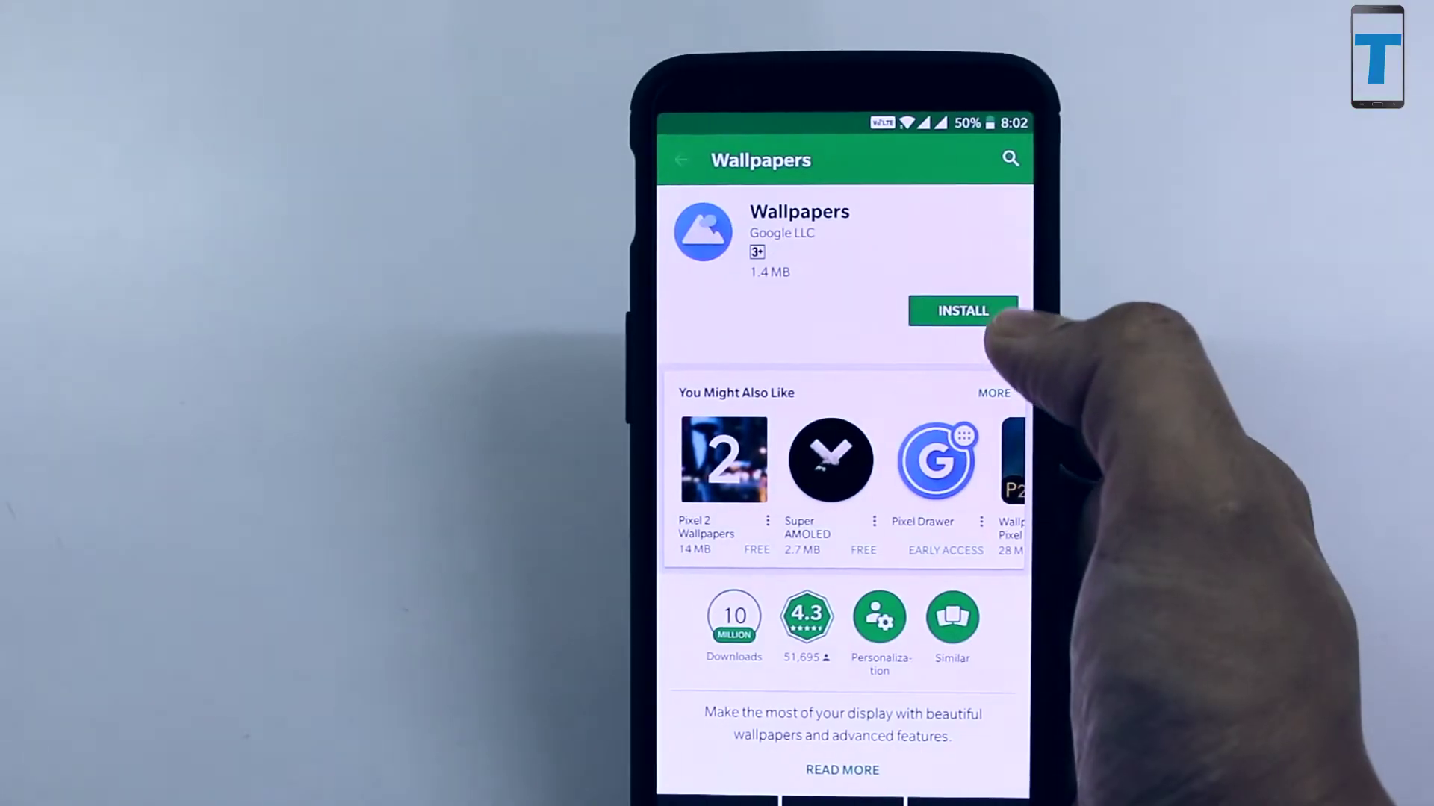
Step: Start installing Google's Wallpapers app from its Play Store page
click(962, 311)
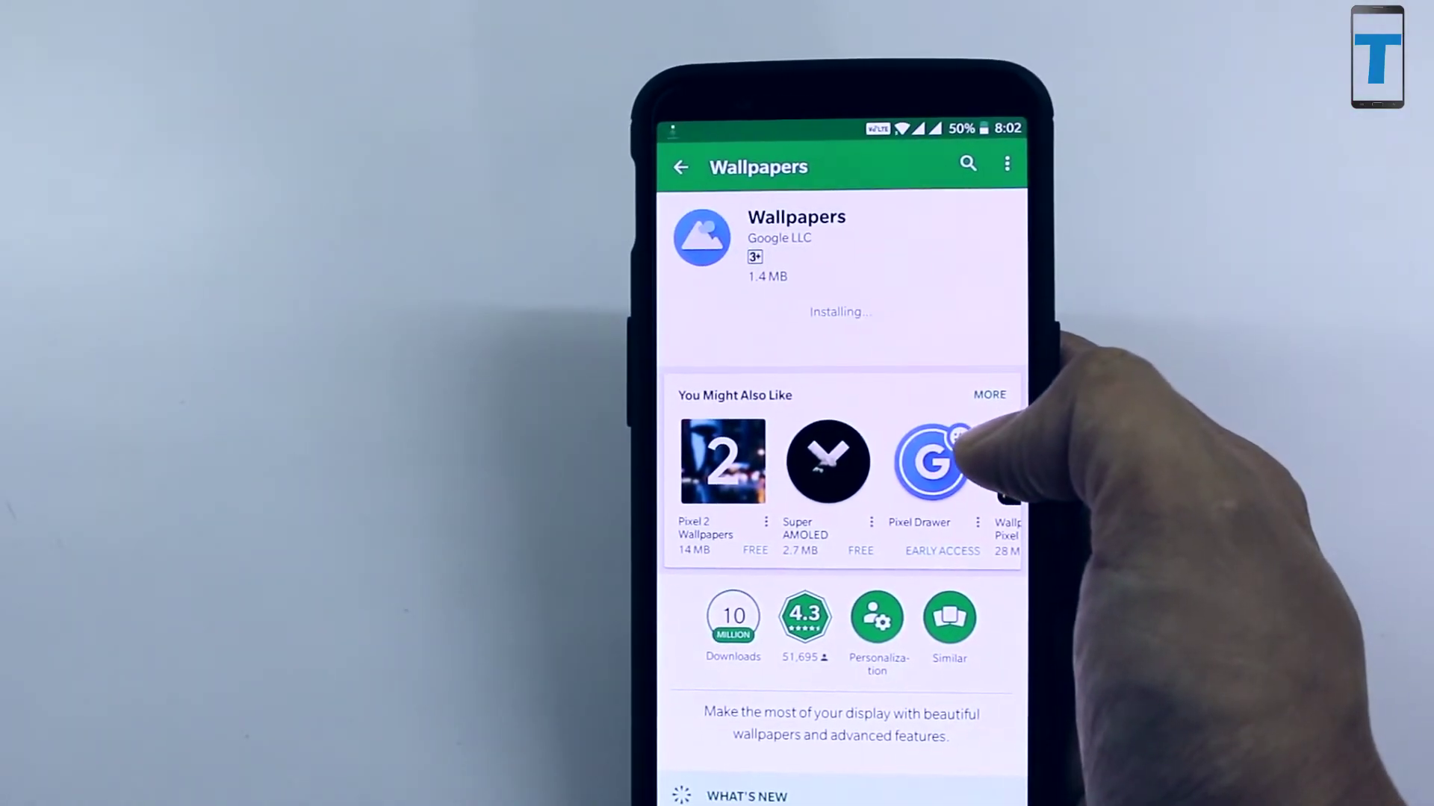